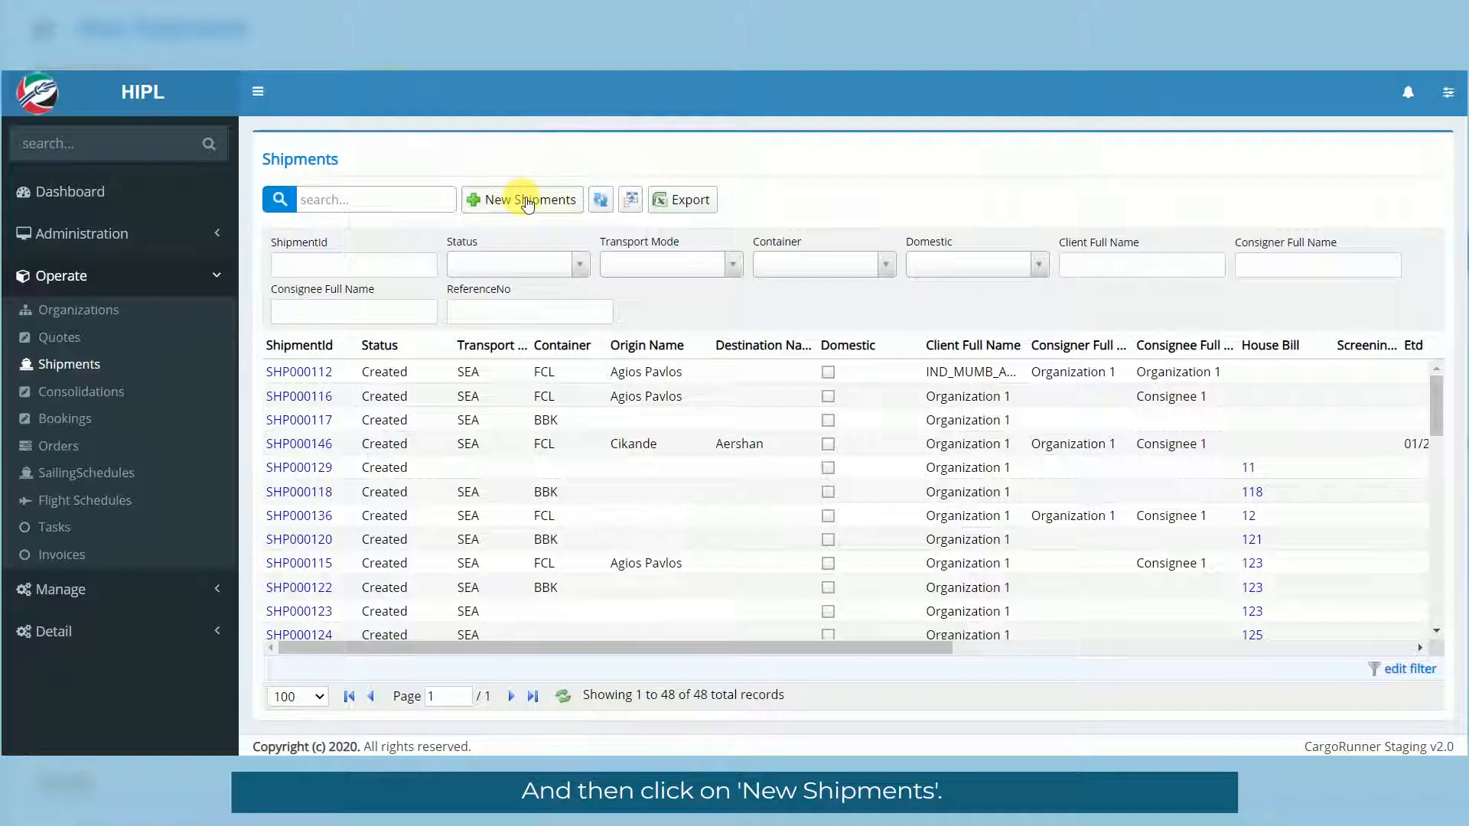
# Step: Open a blank new shipment form from the Shipments list
pyautogui.click(522, 200)
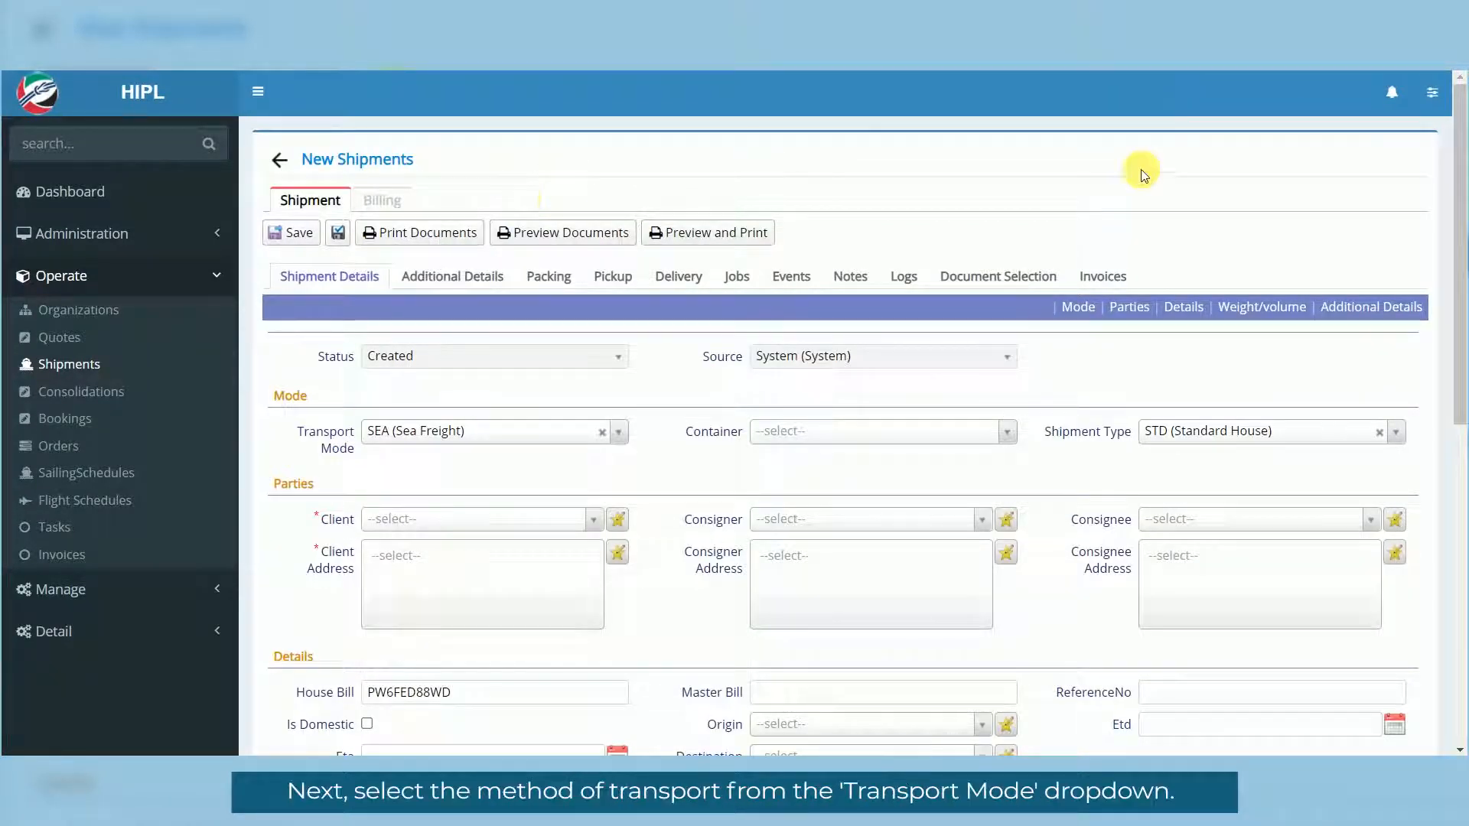
# Step: Choose AIR as the transport mode and LSE (Loose) as the container type
pyautogui.scroll(-3)
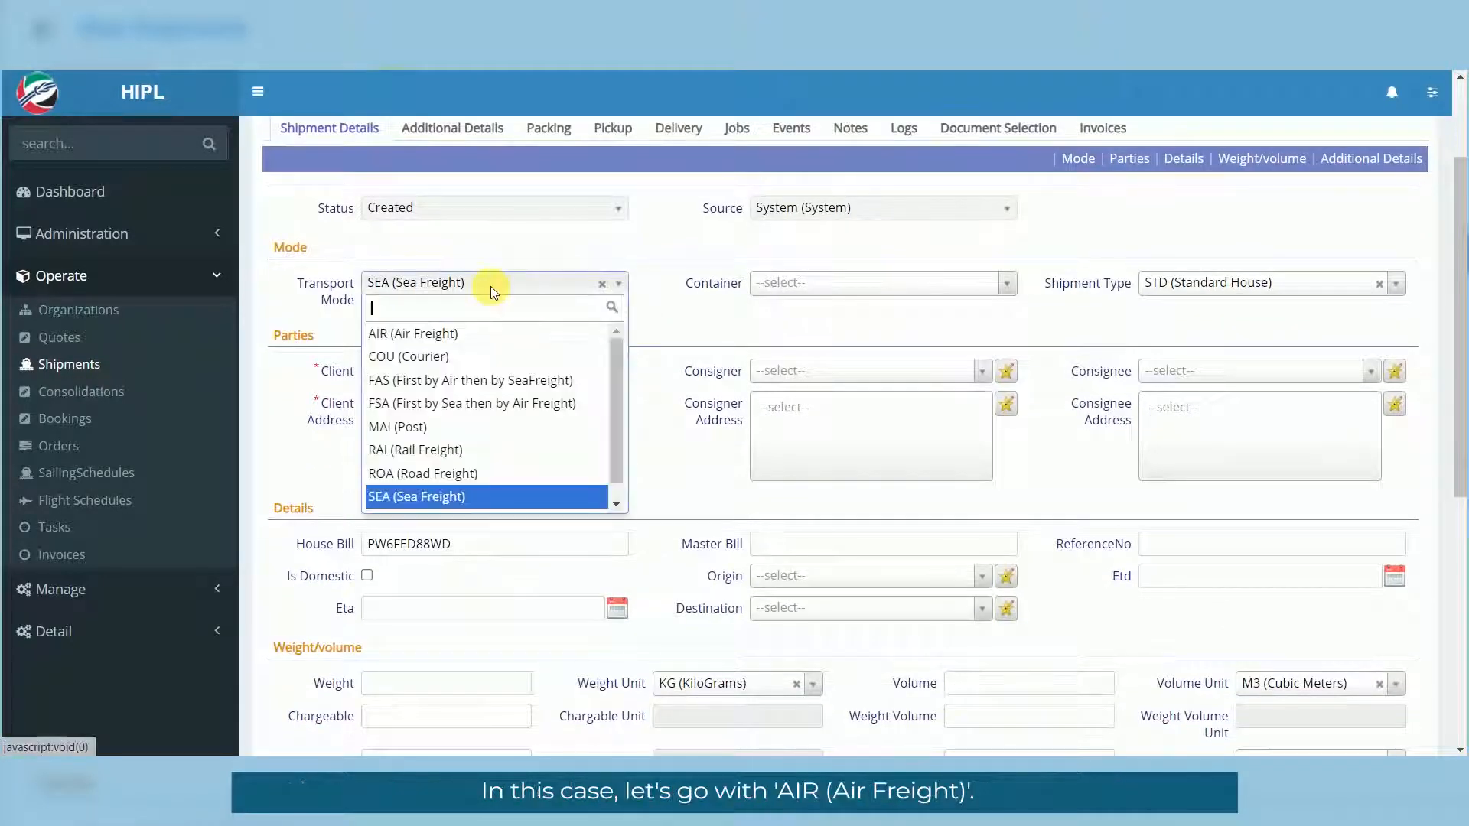
pyautogui.click(412, 334)
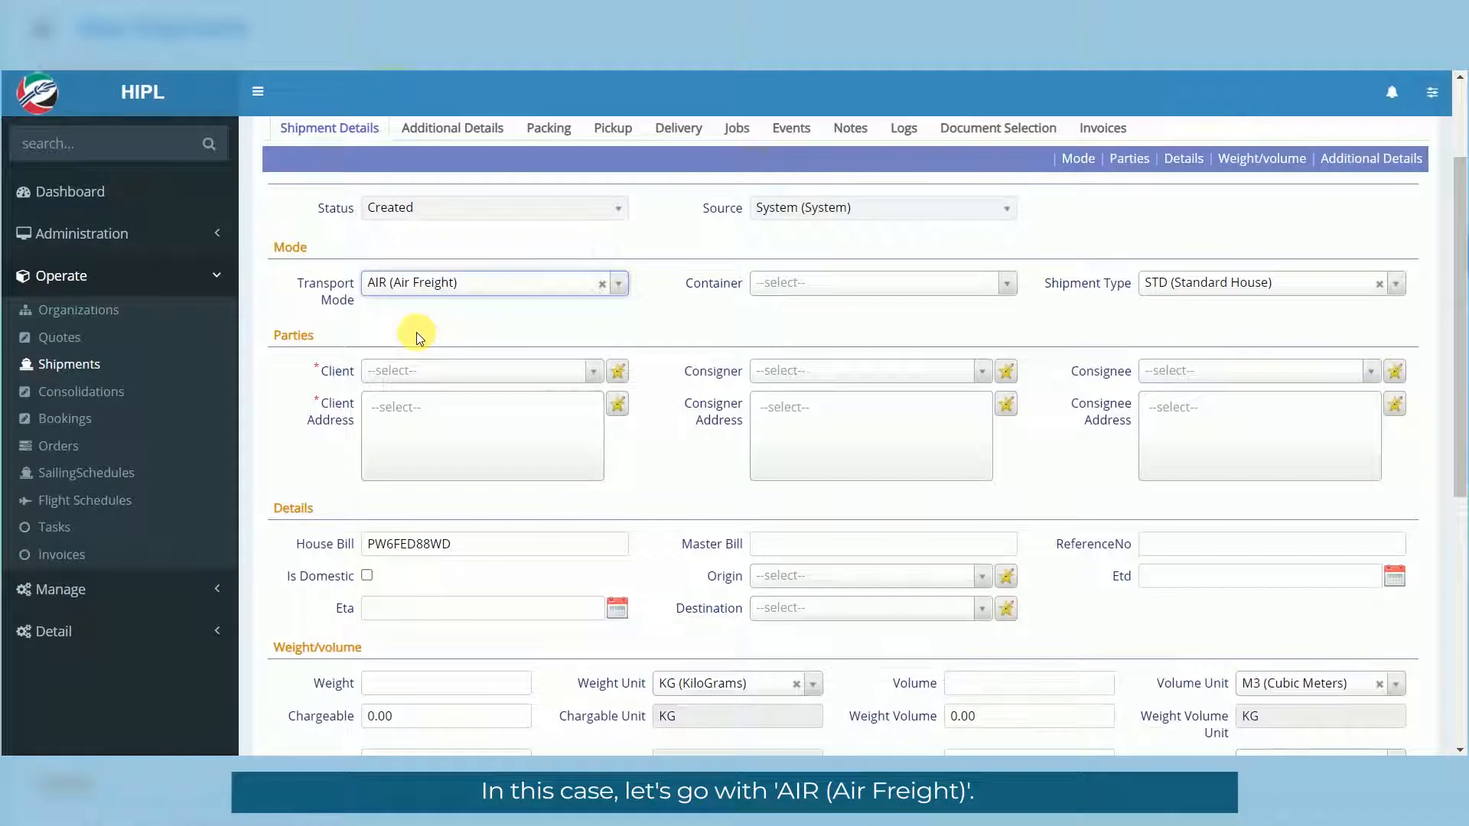
pyautogui.click(880, 282)
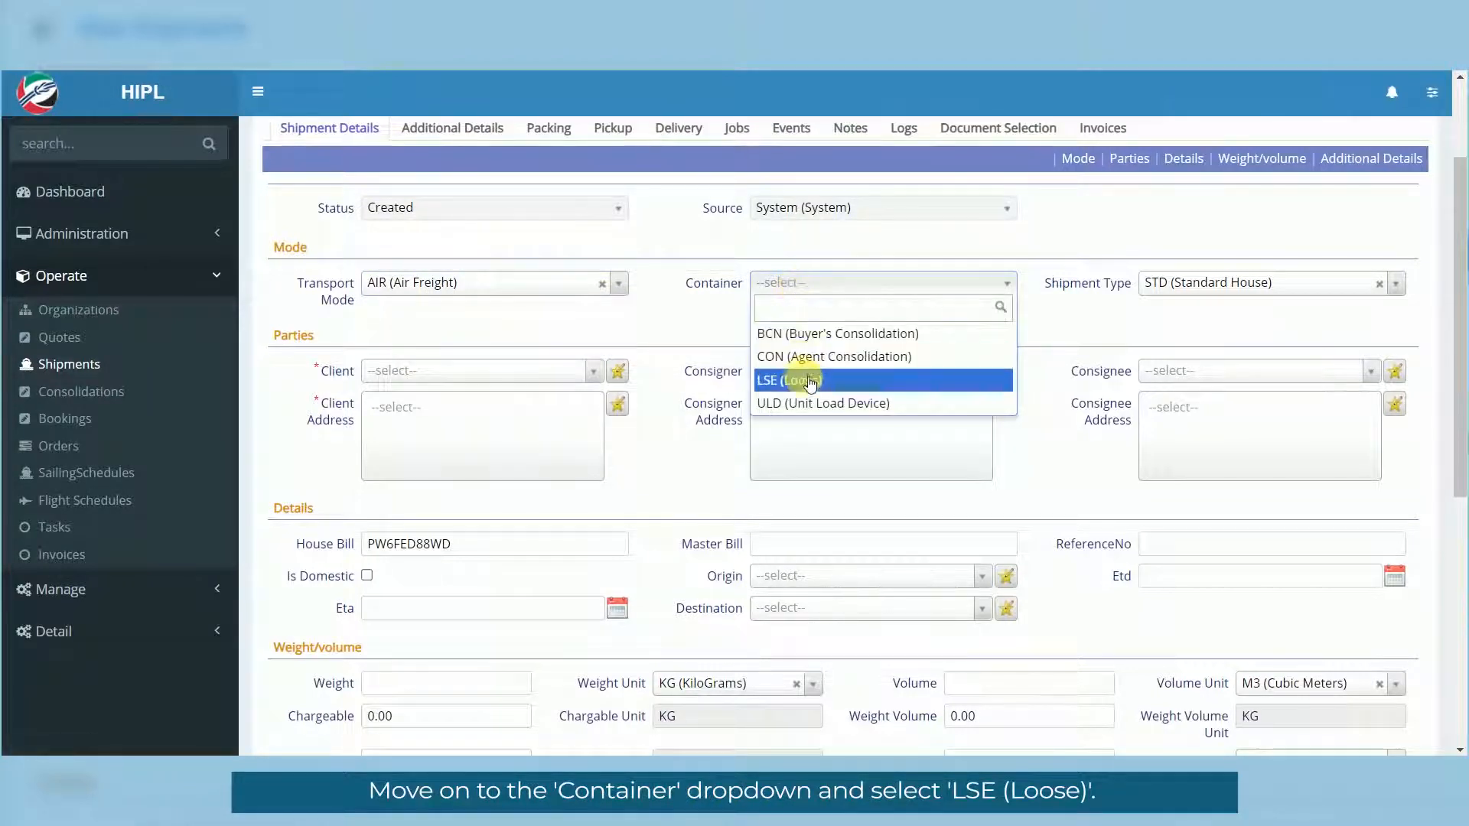
pyautogui.click(788, 380)
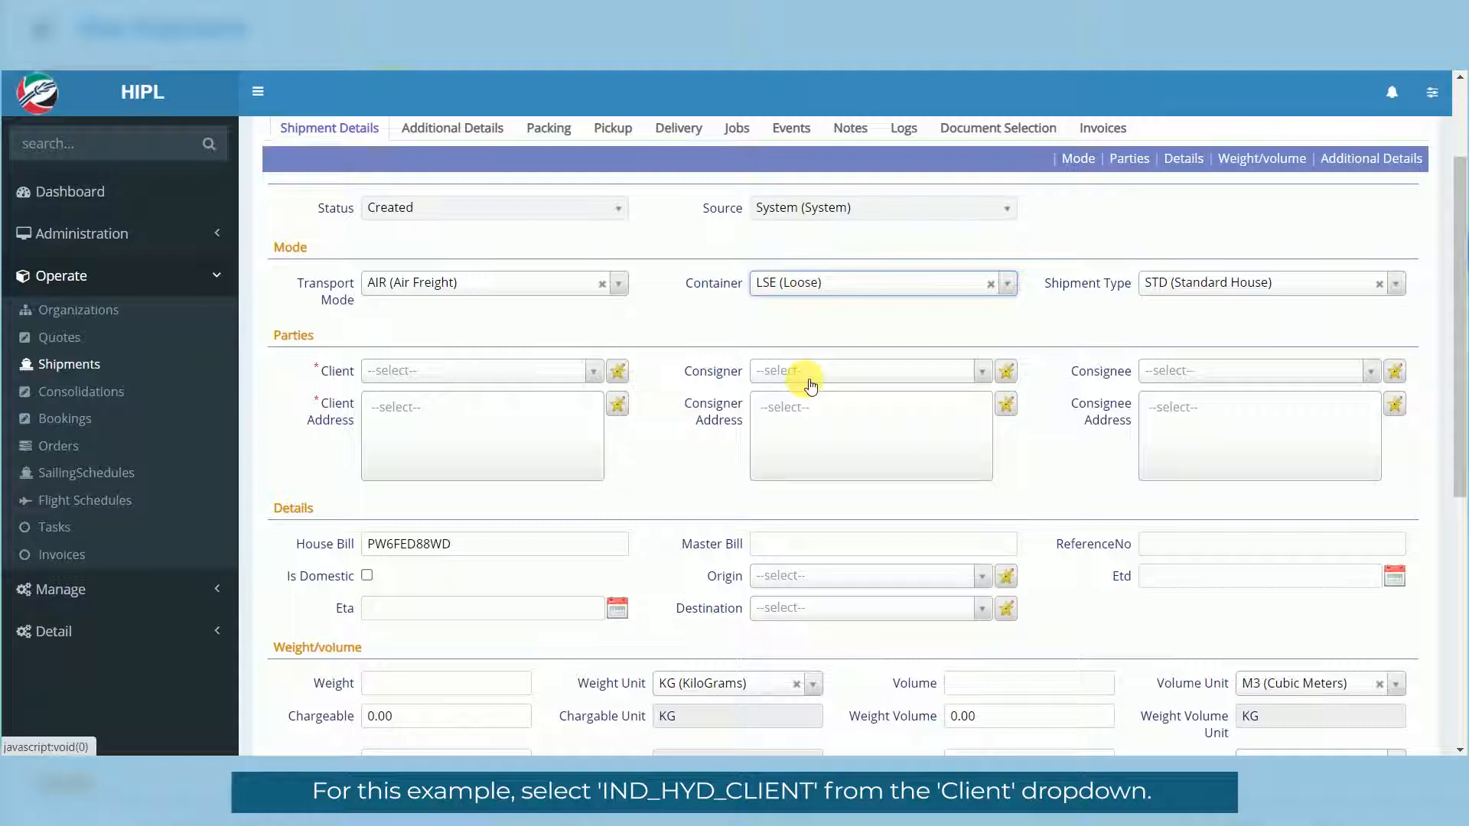
# Step: Select IND_HYD_CLIENT as client and fill in its Kukatpally Housing Board Colony address
pyautogui.click(480, 369)
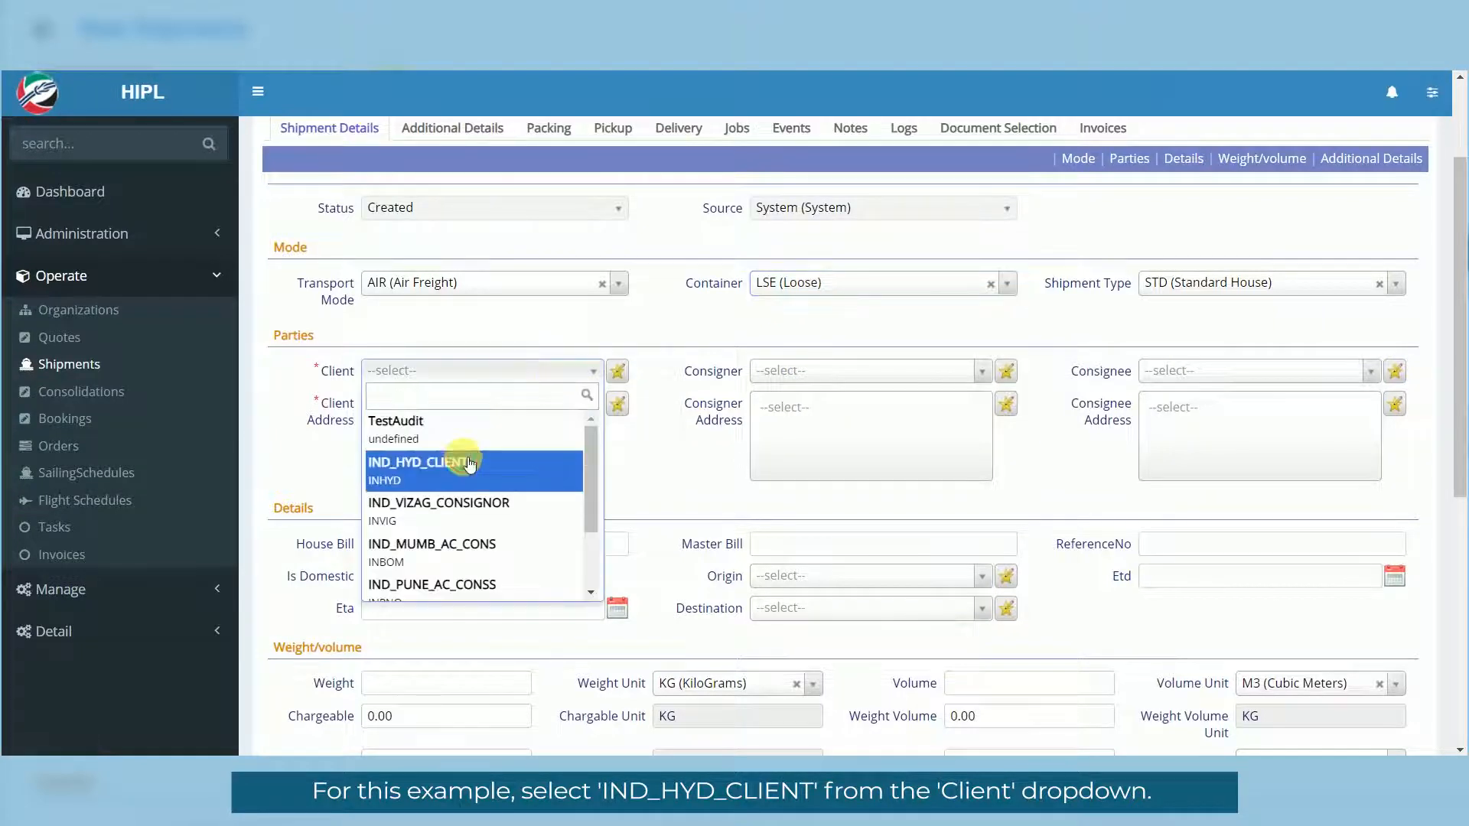
pyautogui.click(422, 462)
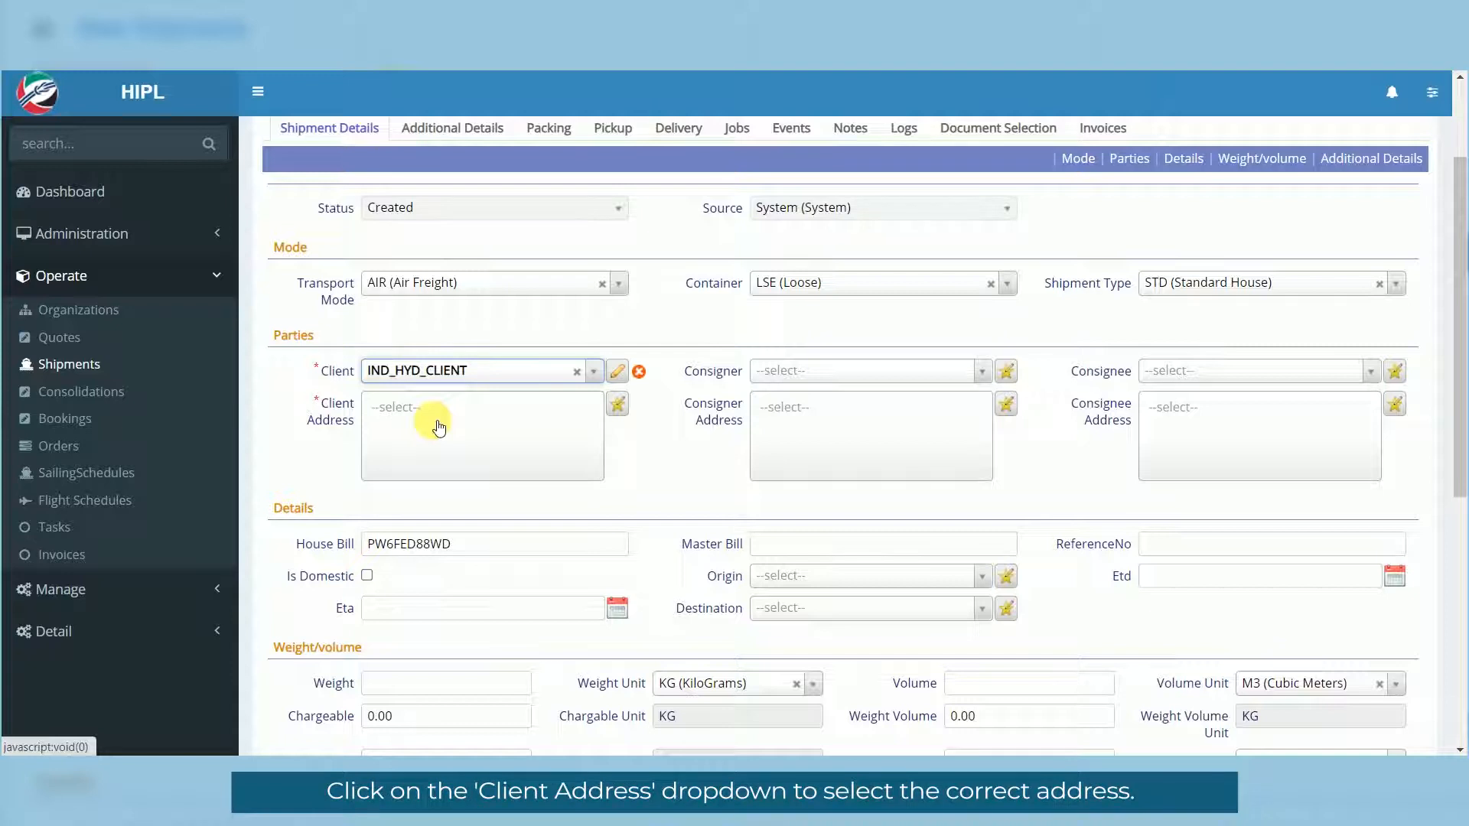
pyautogui.click(481, 407)
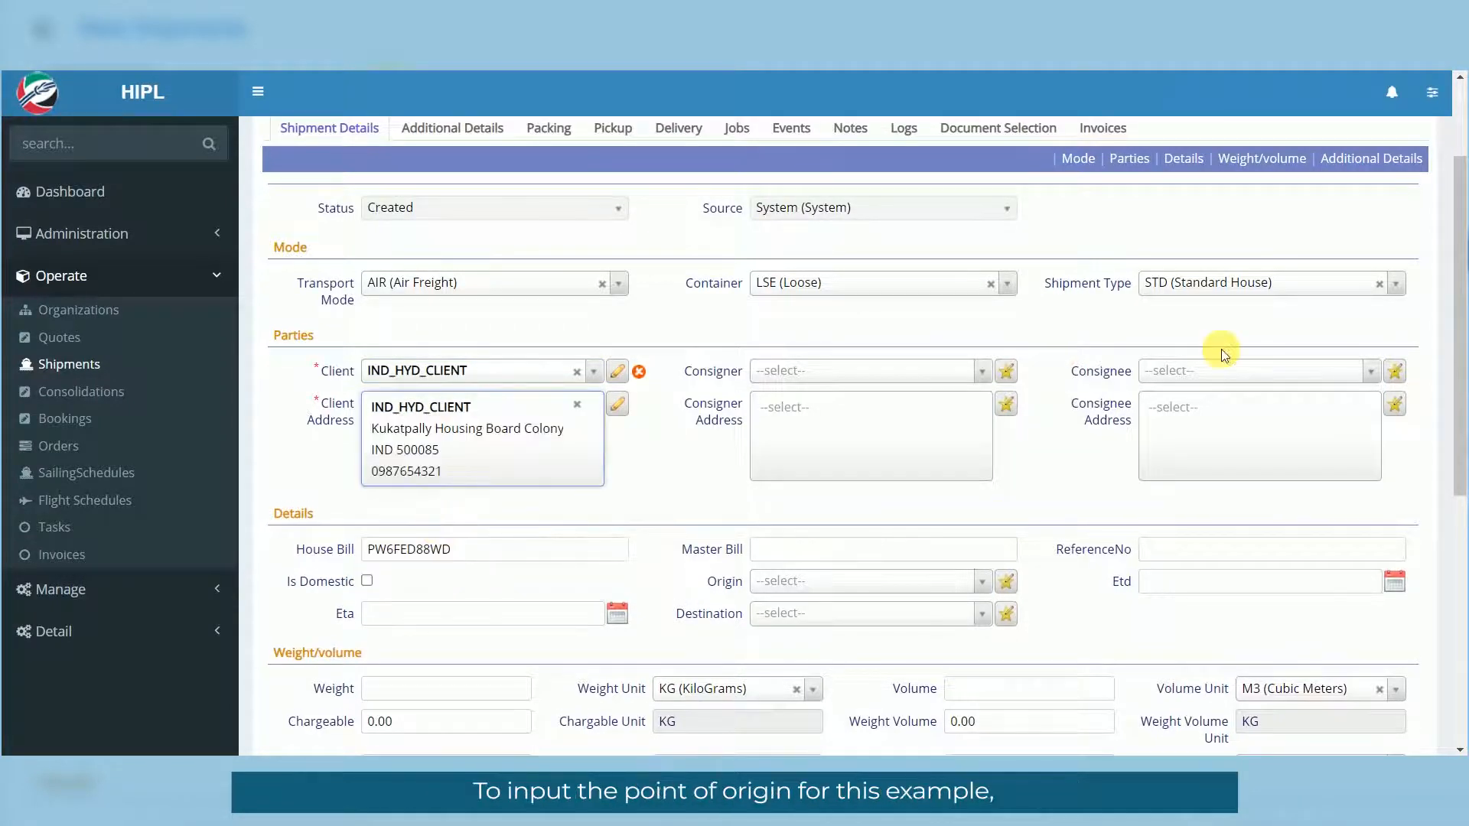
pyautogui.scroll(-3)
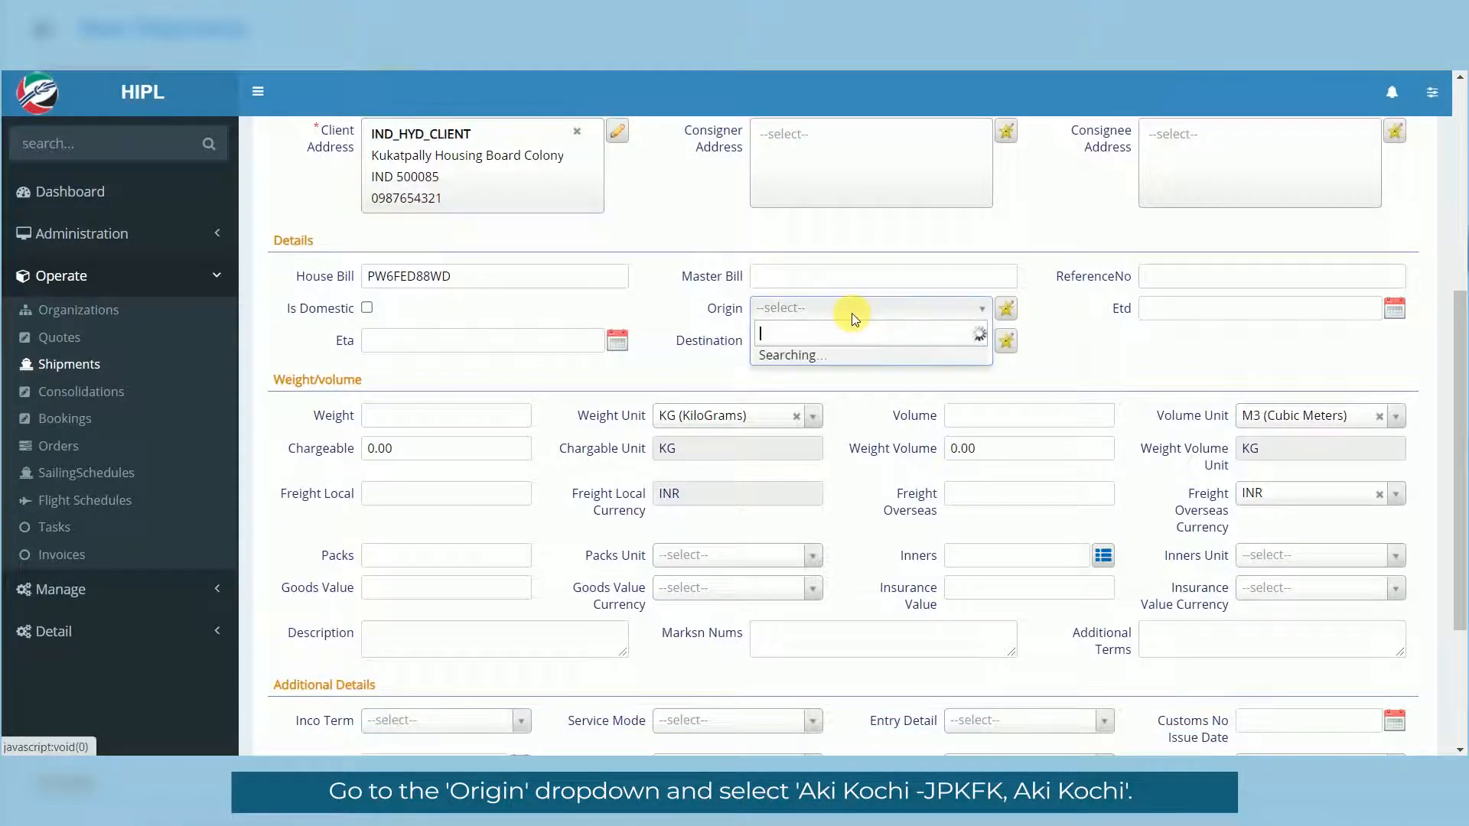
# Step: Set origin to Aki Kochi (JPKFK) and destination to Pudong/Shanghai (CNPDG)
pyautogui.write('kochi')
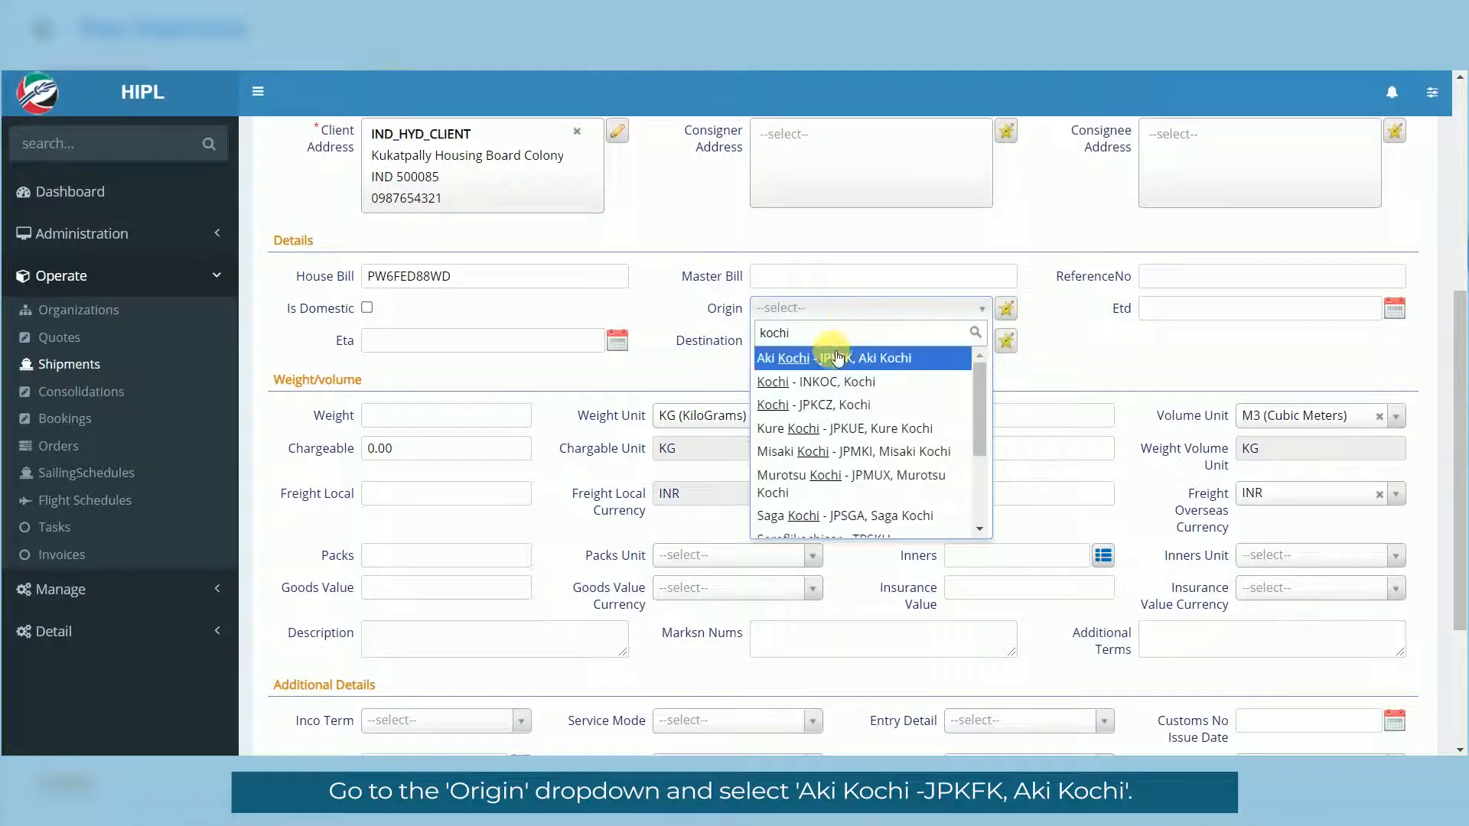
pyautogui.click(839, 358)
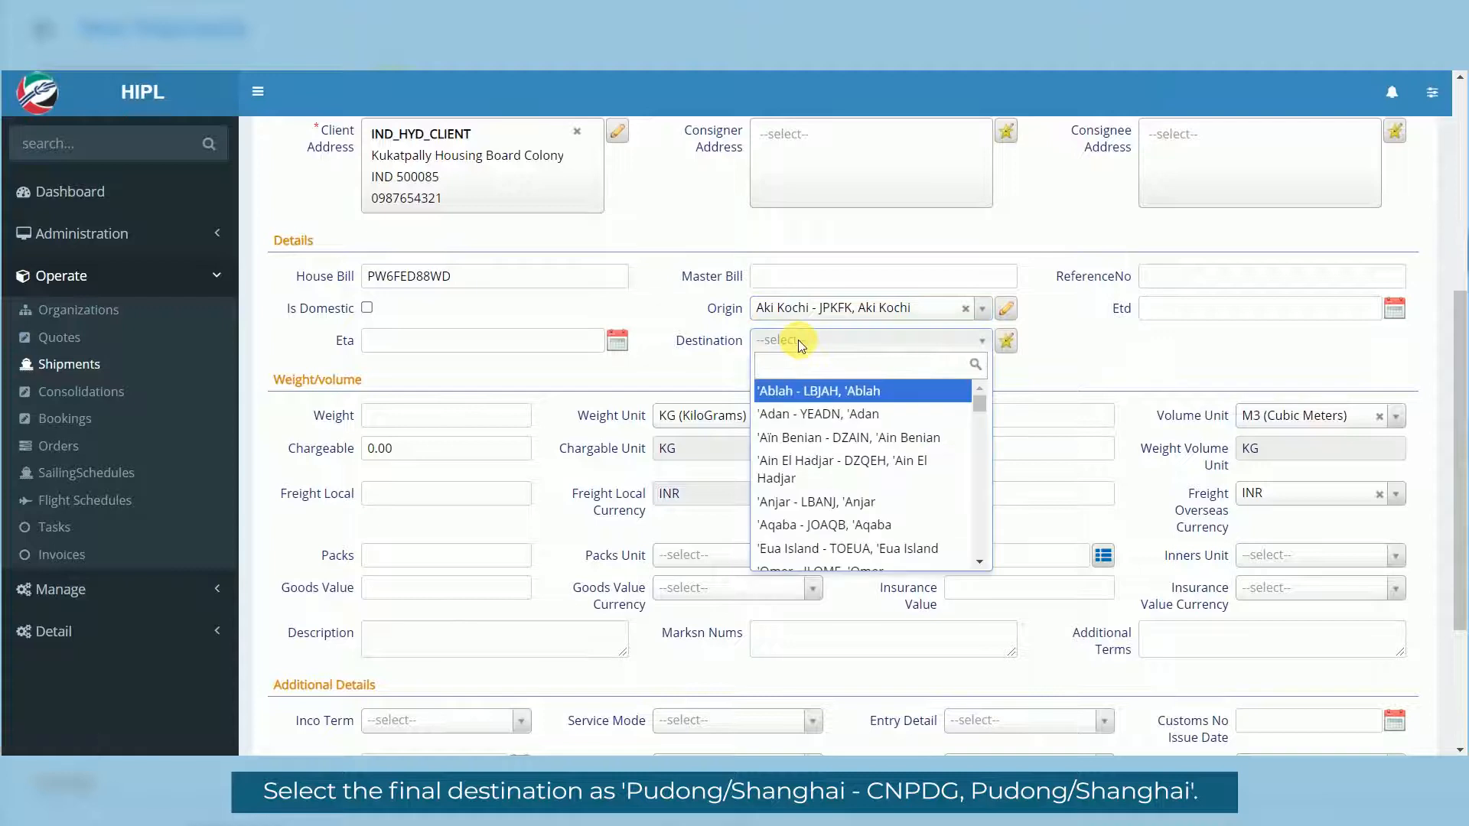
pyautogui.write('shanghai')
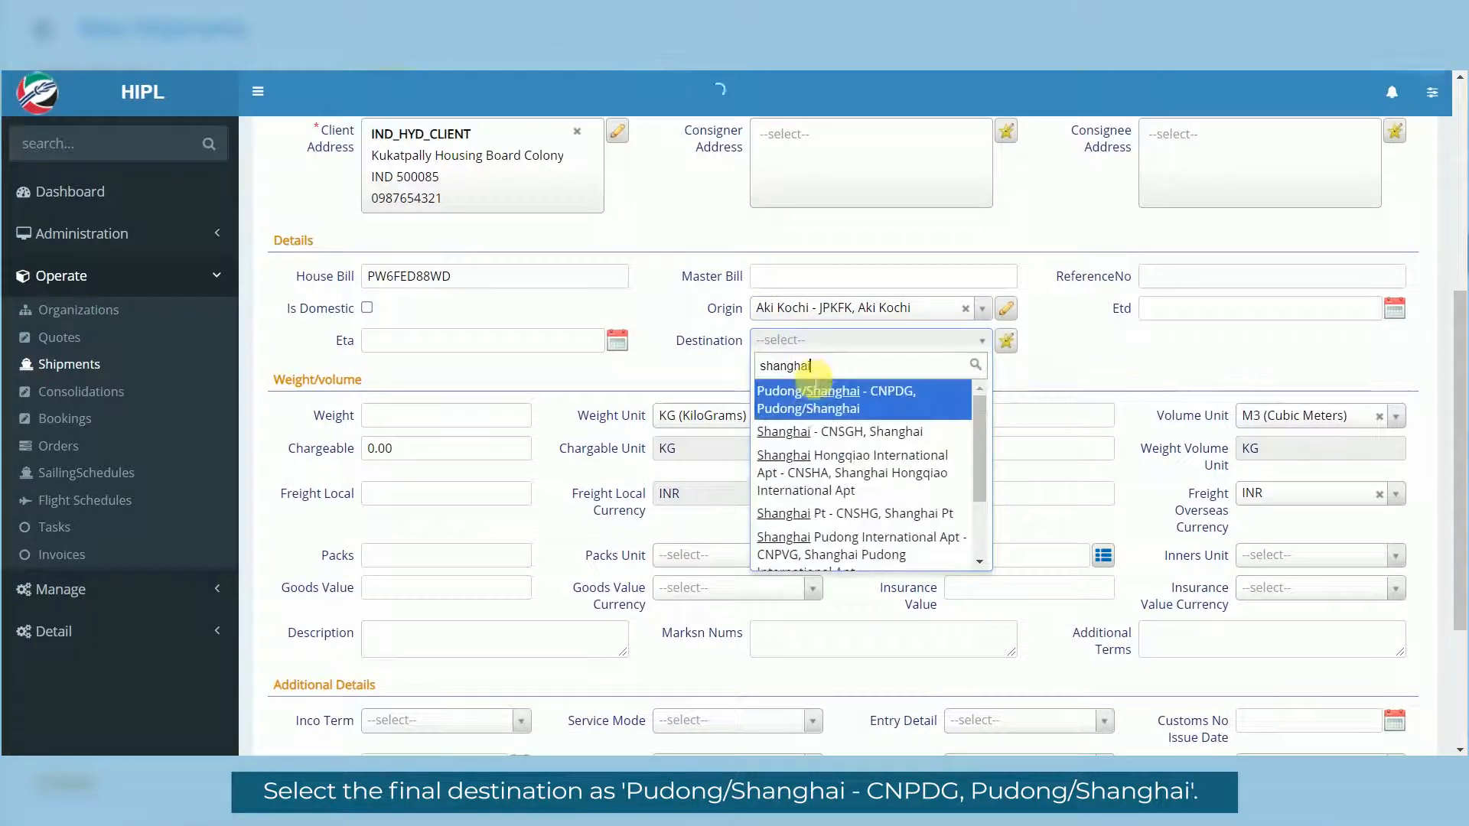
pyautogui.click(834, 399)
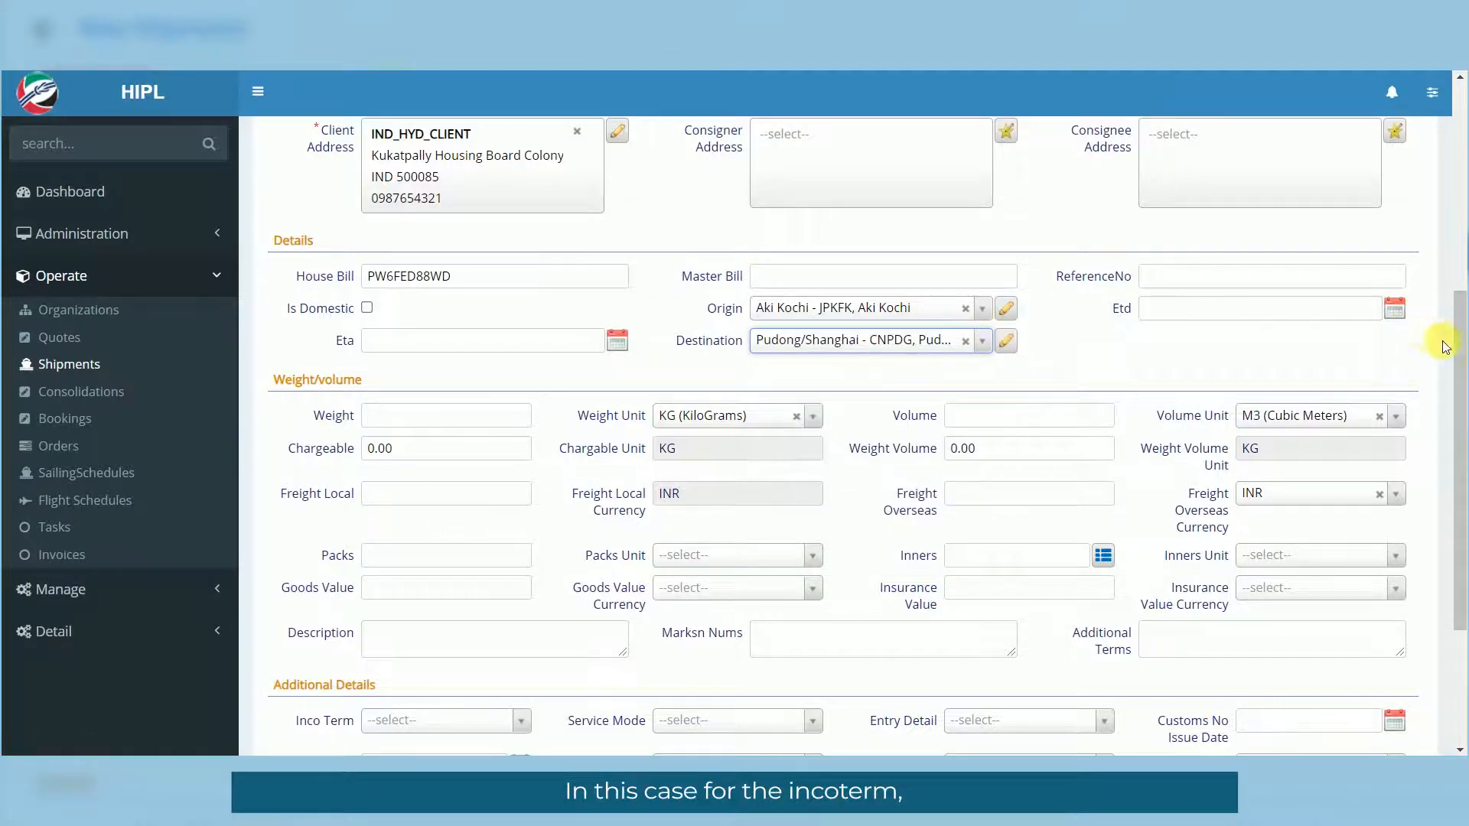
# Step: In Additional Details, pick CIP as Inco Term and D2D (Door to Door) service mode
pyautogui.scroll(-3)
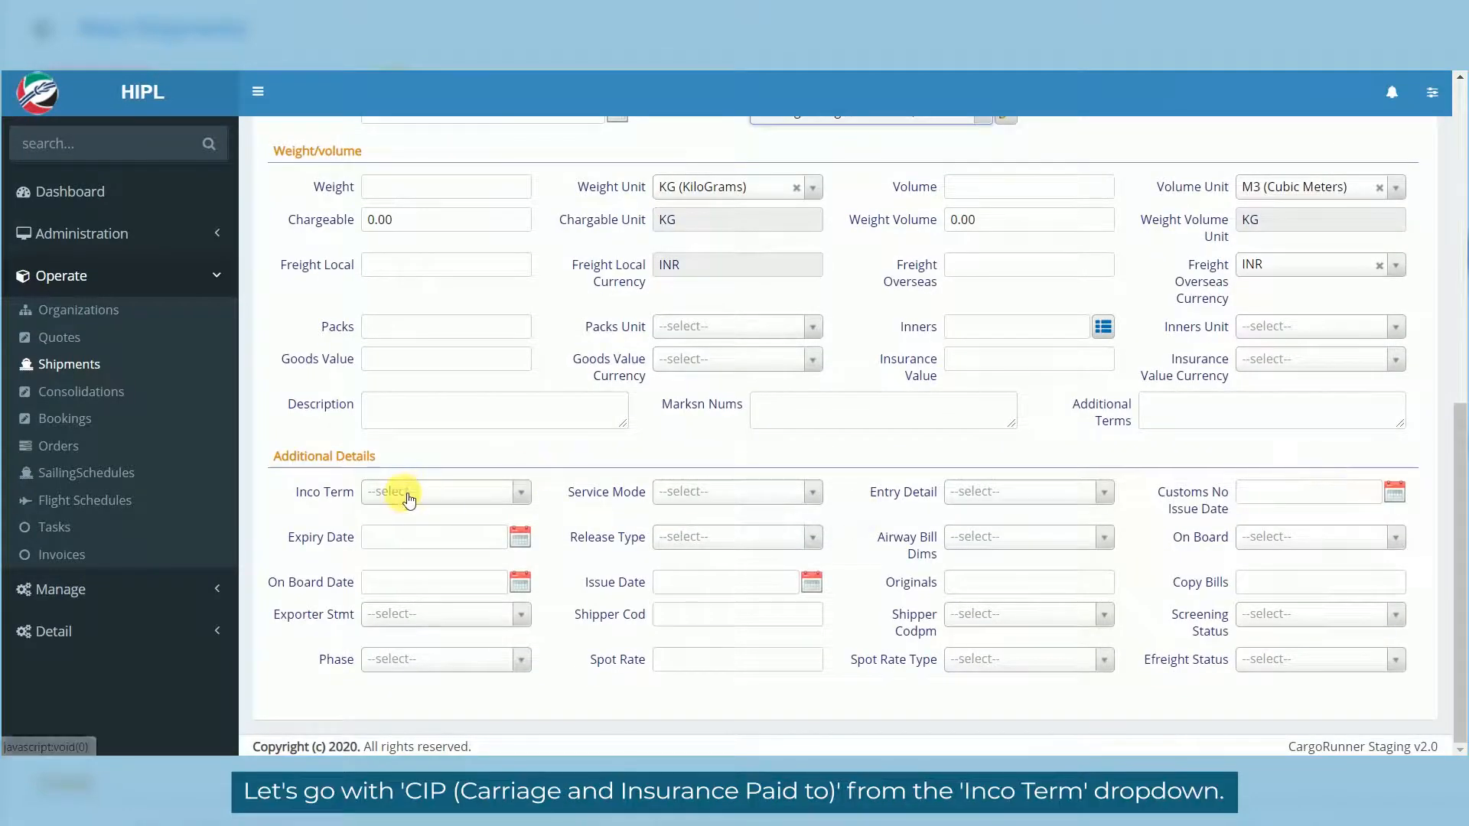
pyautogui.click(441, 491)
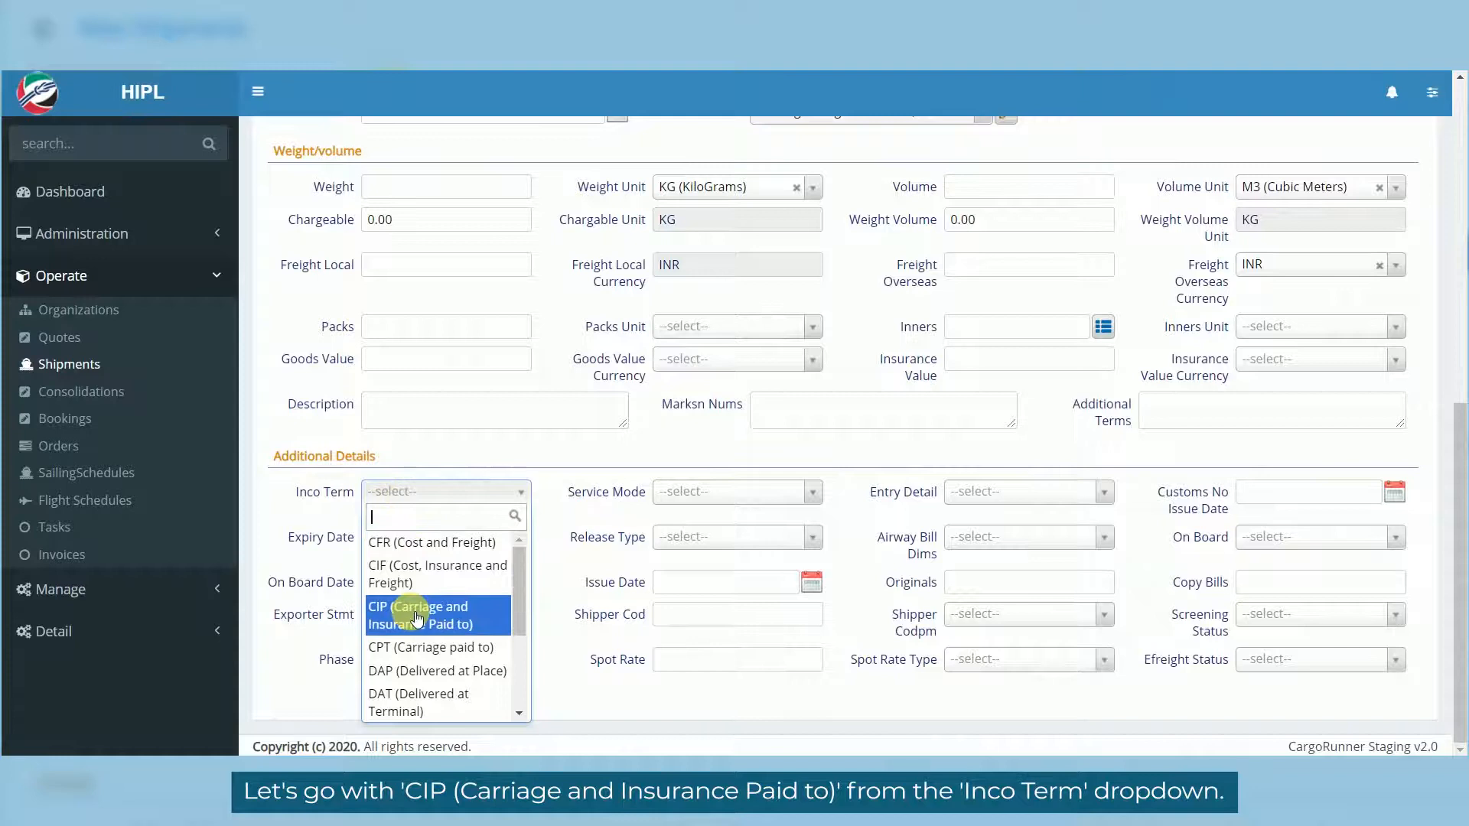
pyautogui.click(420, 614)
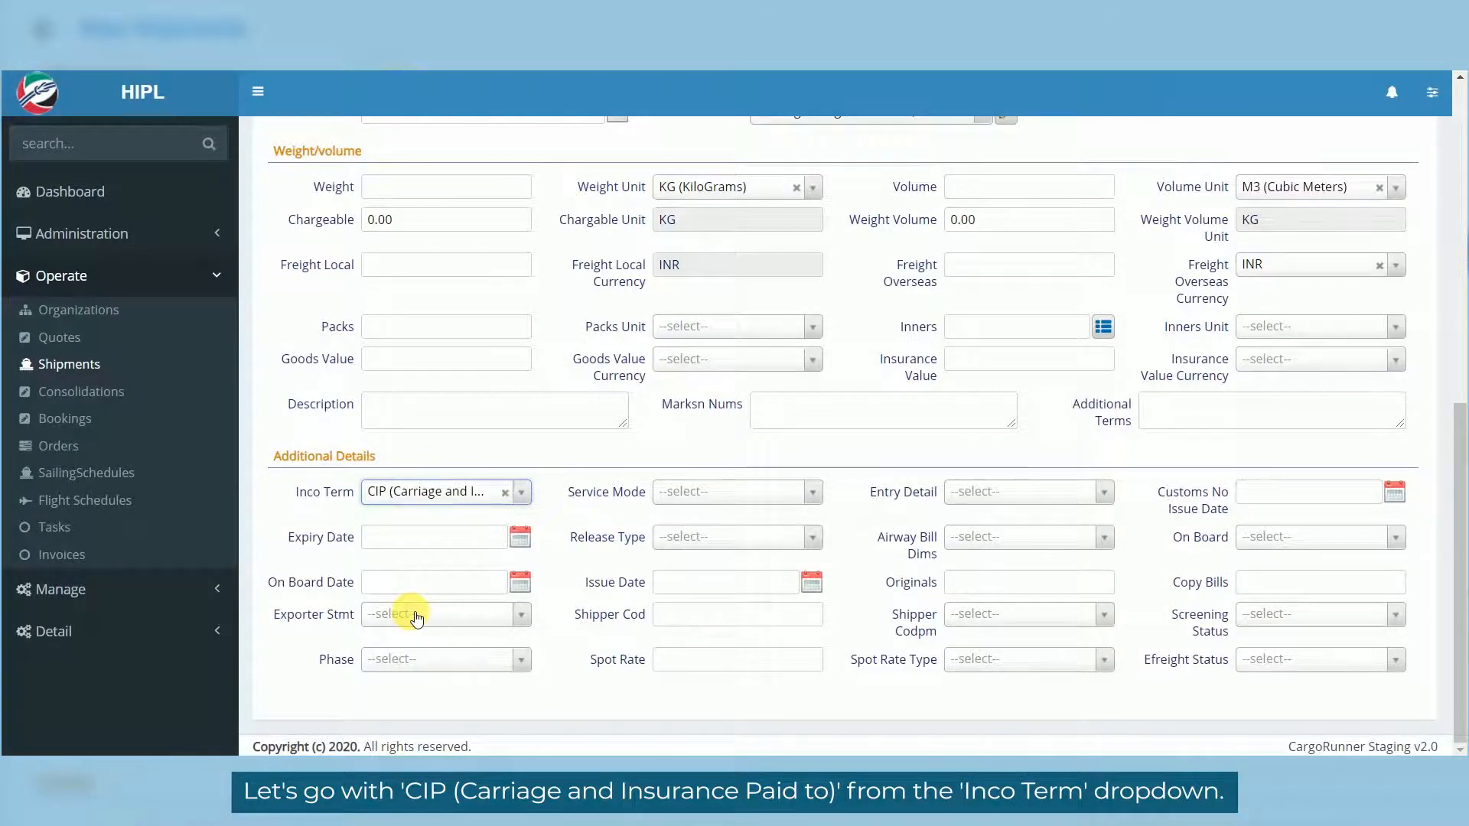
pyautogui.moveTo(546, 521)
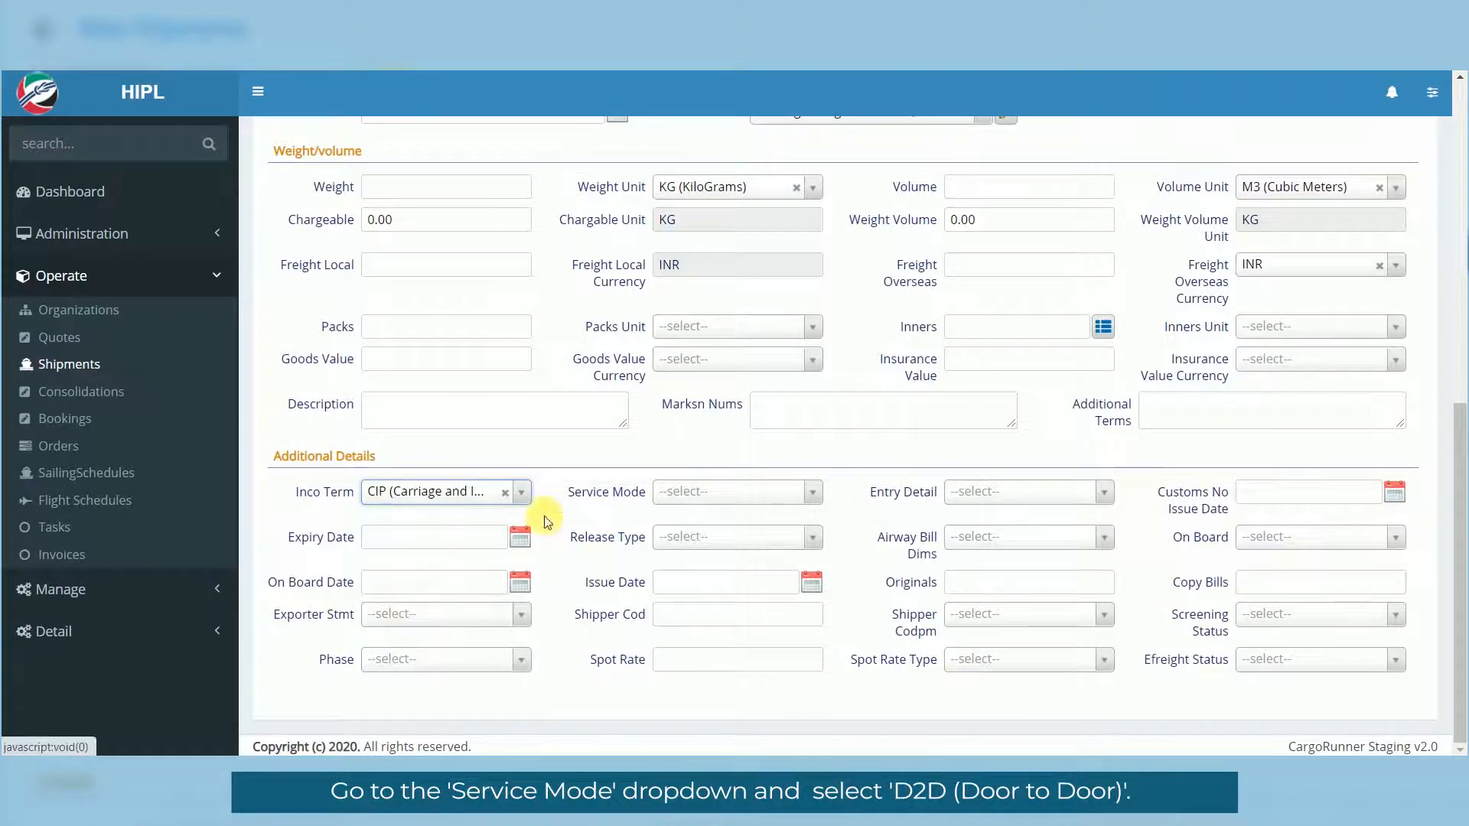
pyautogui.click(737, 491)
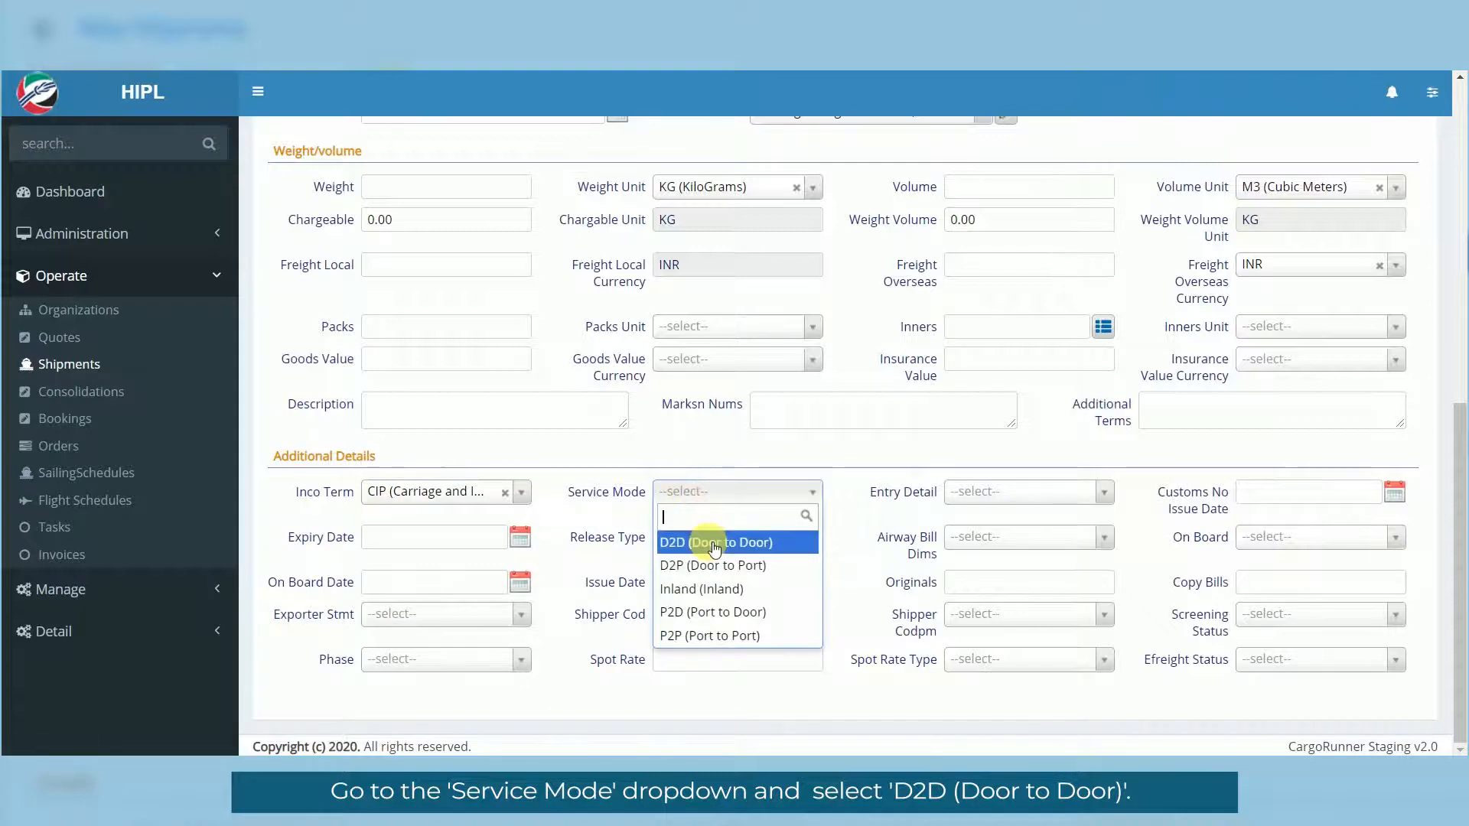
pyautogui.click(715, 542)
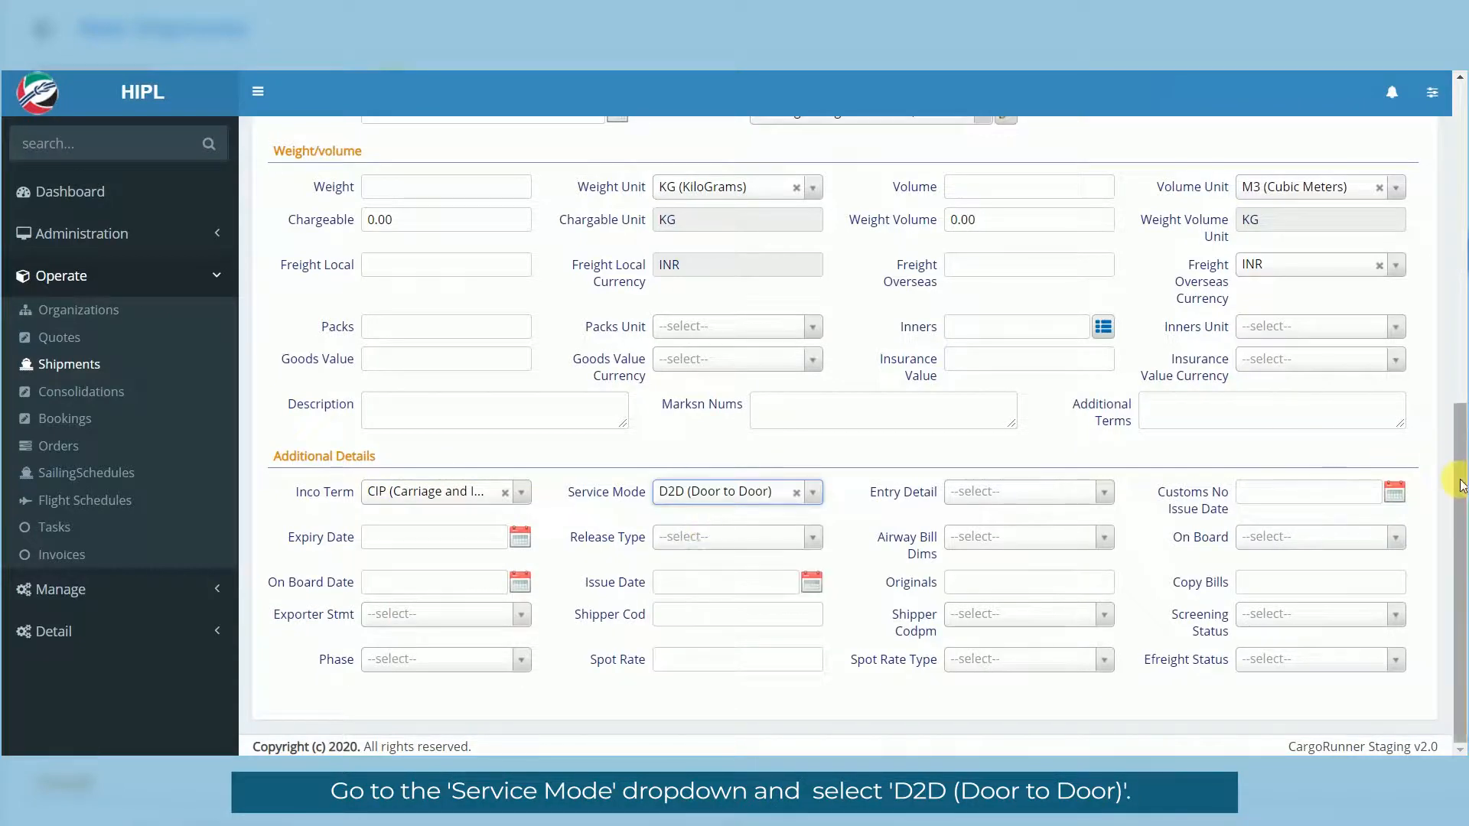